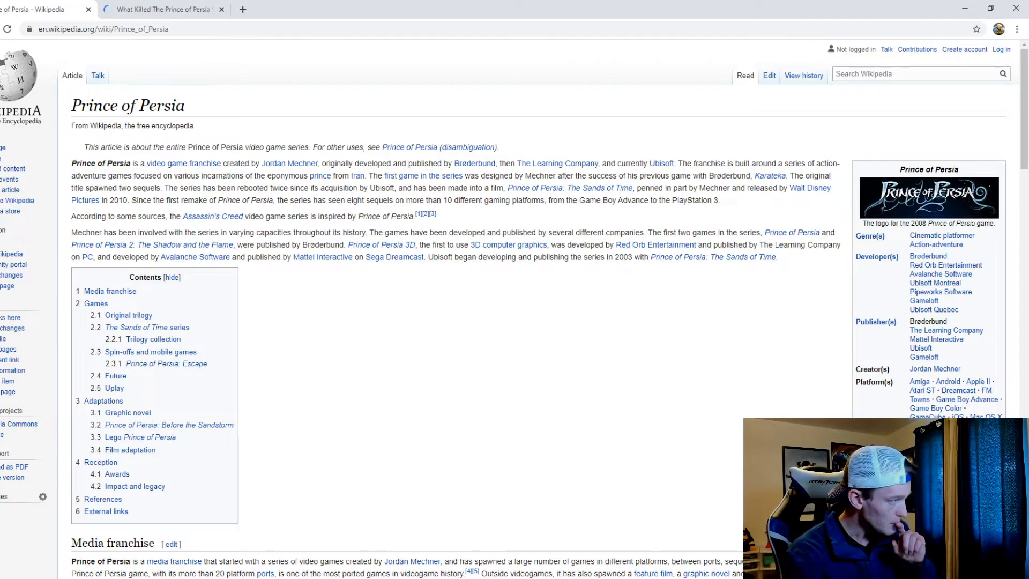
Step: Read the Prince of Persia article from the introduction down to the Games section
scroll("down", 3)
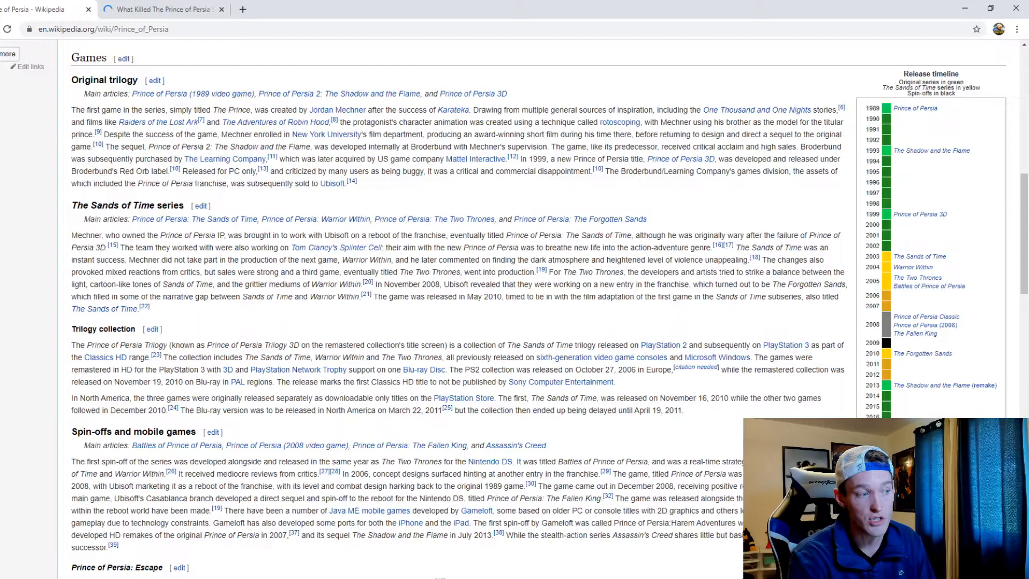
Step: Skim down through Spin-offs, Adaptations and Reception to References, then back up to Spin-offs
scroll("up", 3)
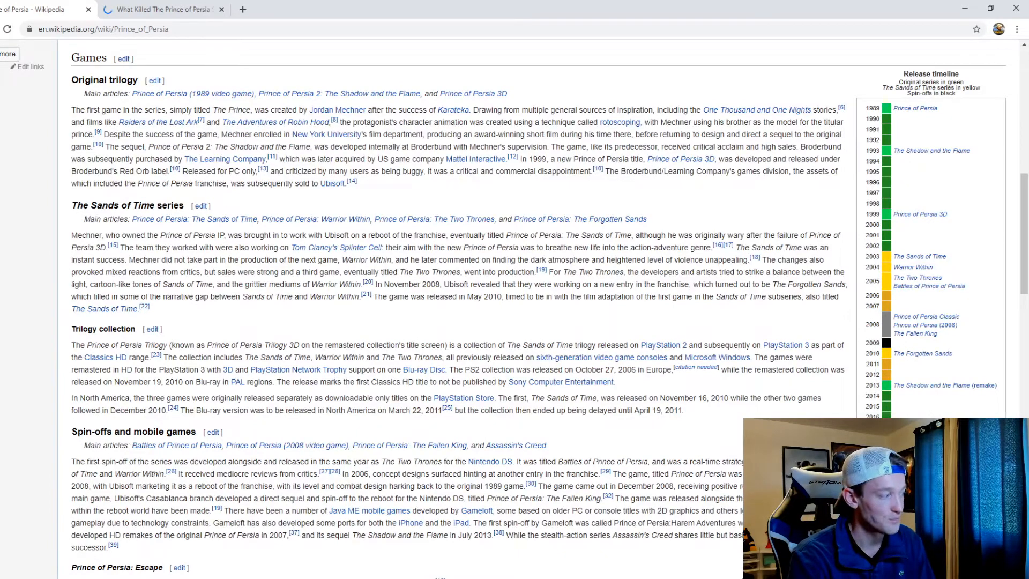
scroll("down", 3)
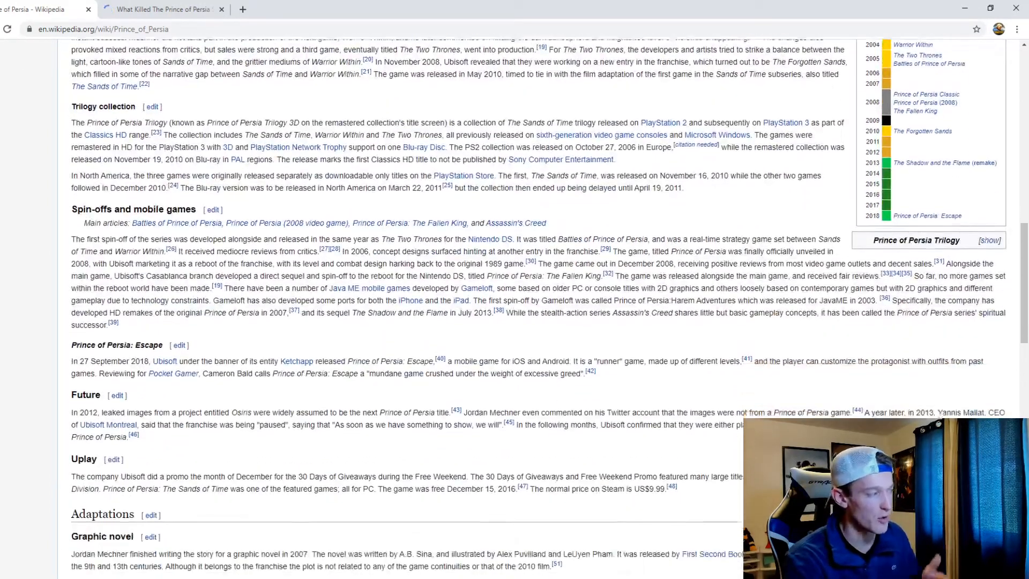
scroll("down", 3)
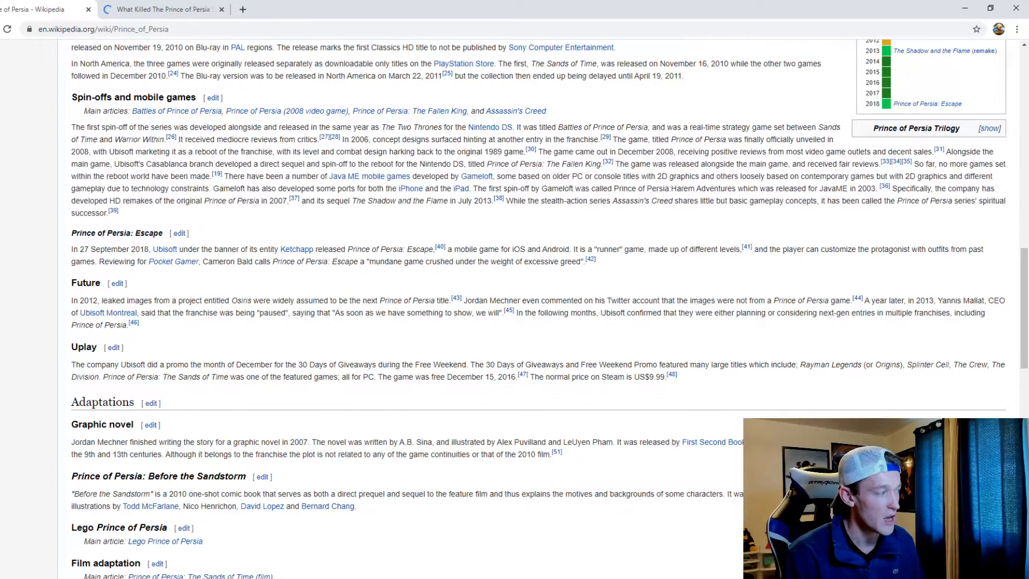
scroll("down", 3)
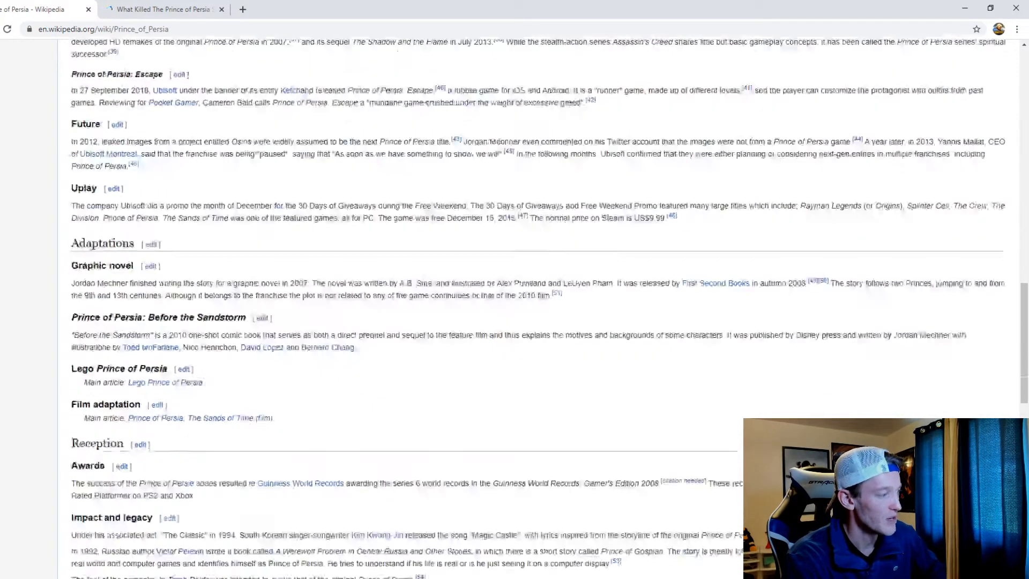
scroll("down", 3)
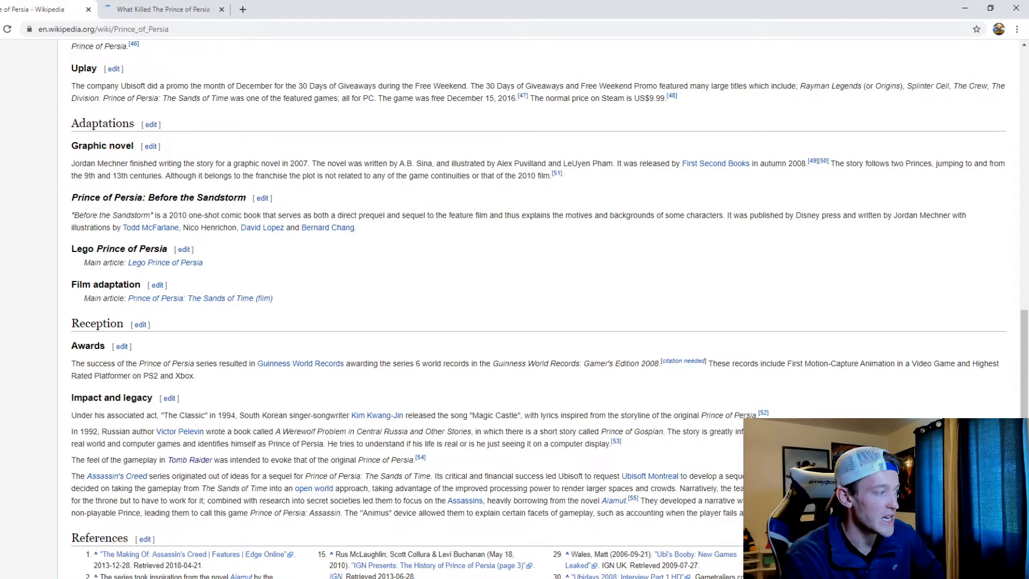
scroll("up", 3)
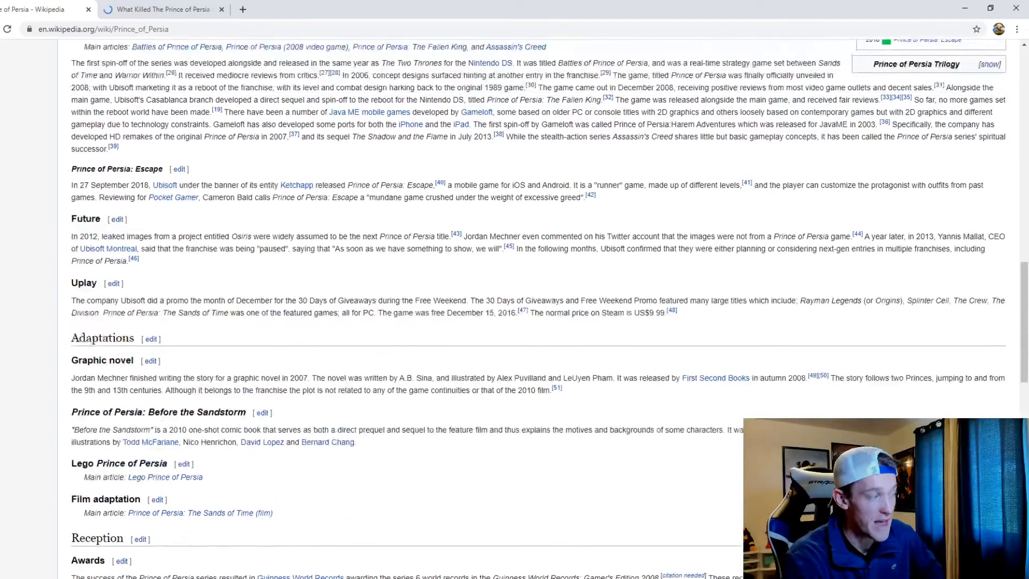
scroll("up", 3)
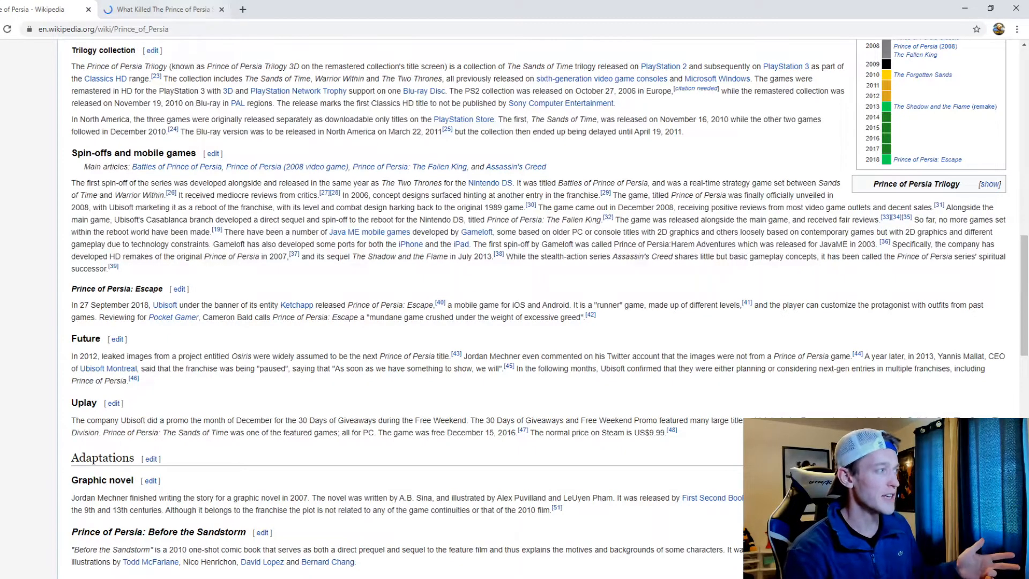
Step: Switch to the Gameranx 'What Killed The Prince of Persia Series?' tab and read down past the video to the release-year timeline
left_click(161, 10)
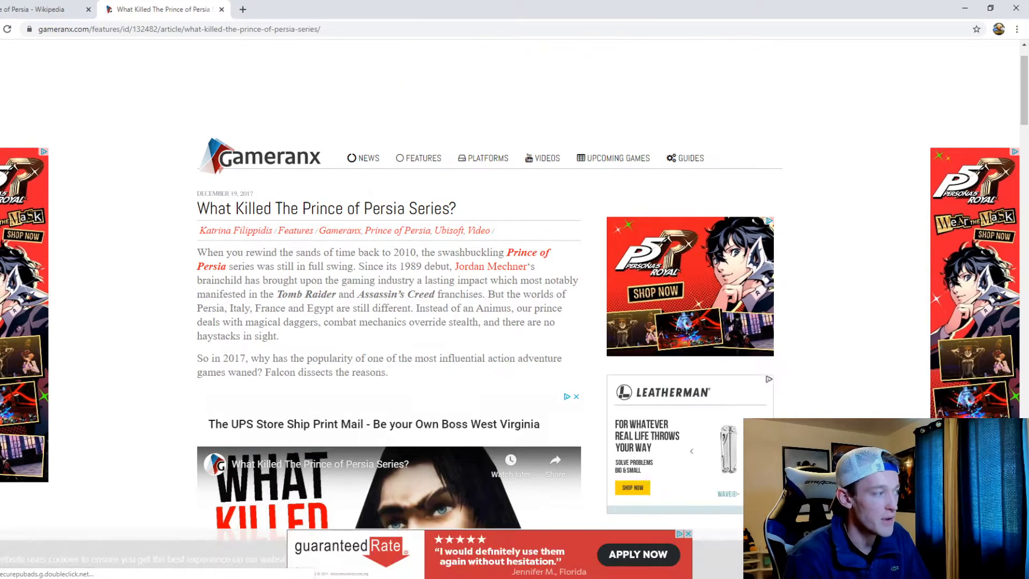
scroll("up", 3)
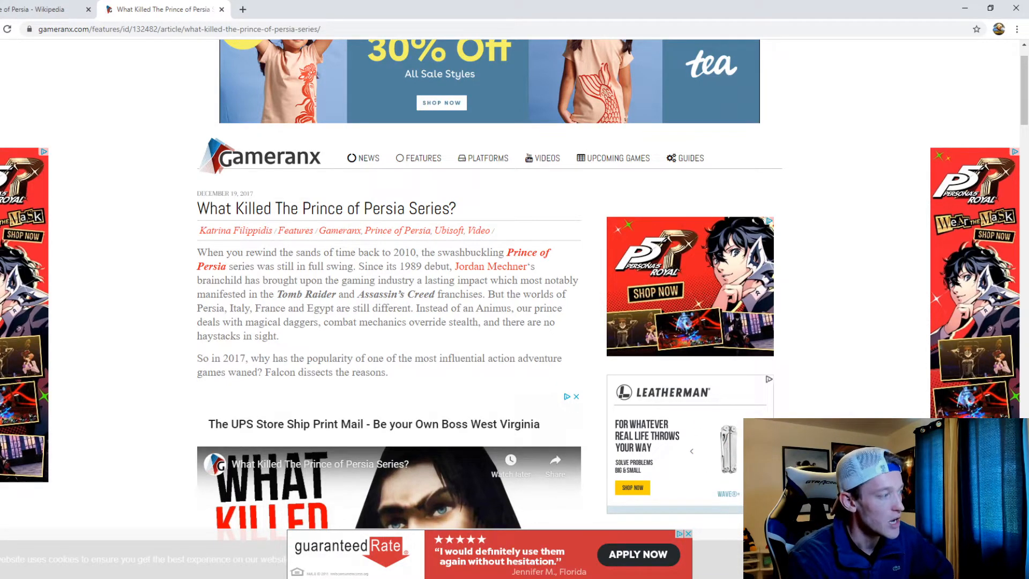
scroll("down", 3)
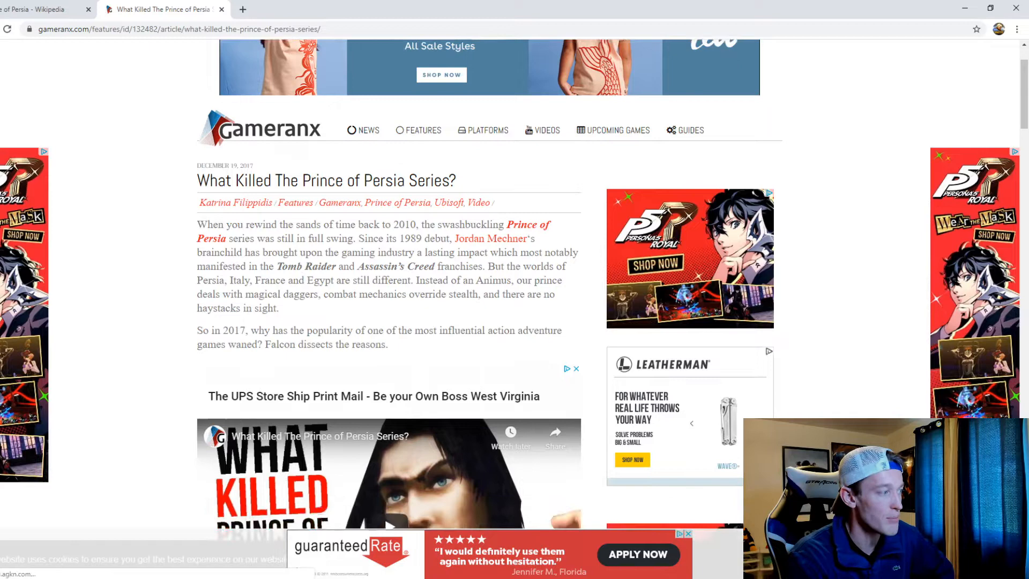
scroll("down", 3)
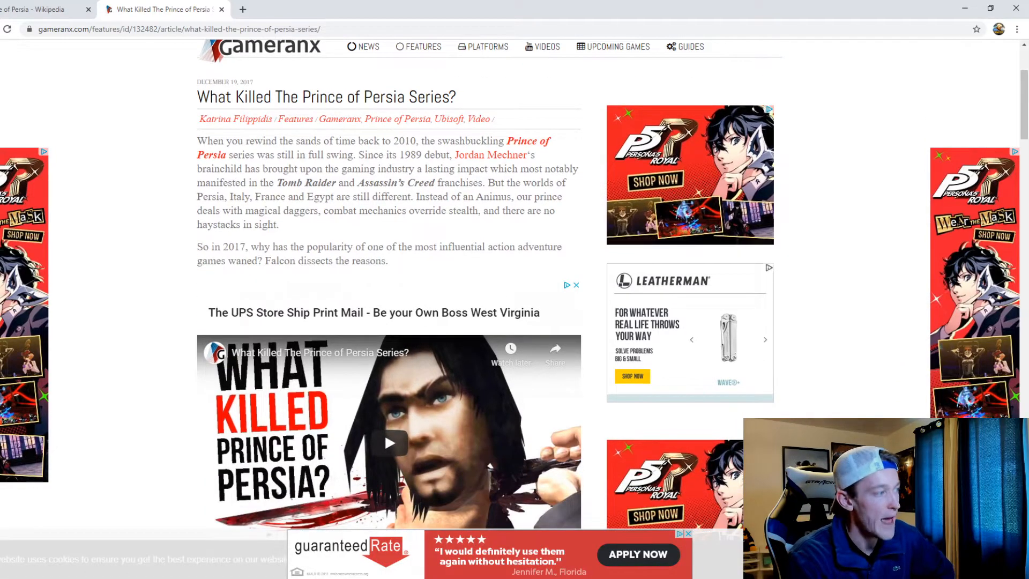
scroll("down", 3)
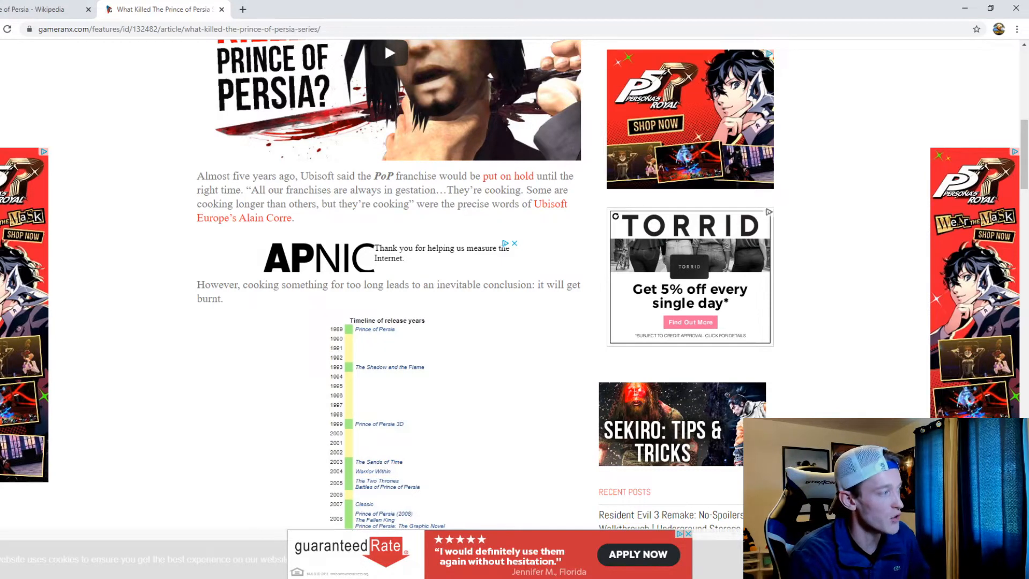
scroll("down", 3)
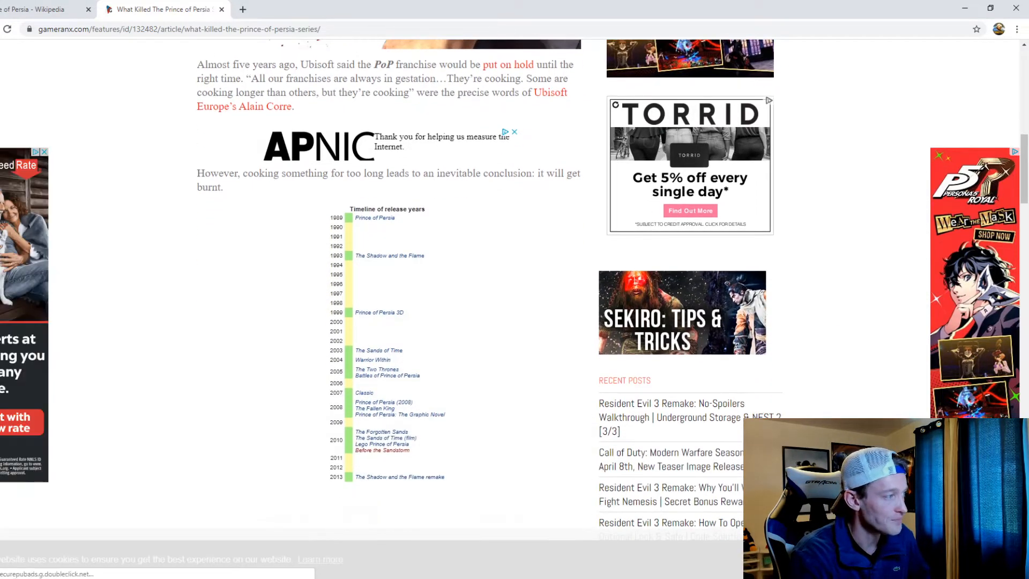
Step: Read past the timeline graphic into the Assassins and Warrior Within sales sections
scroll("down", 3)
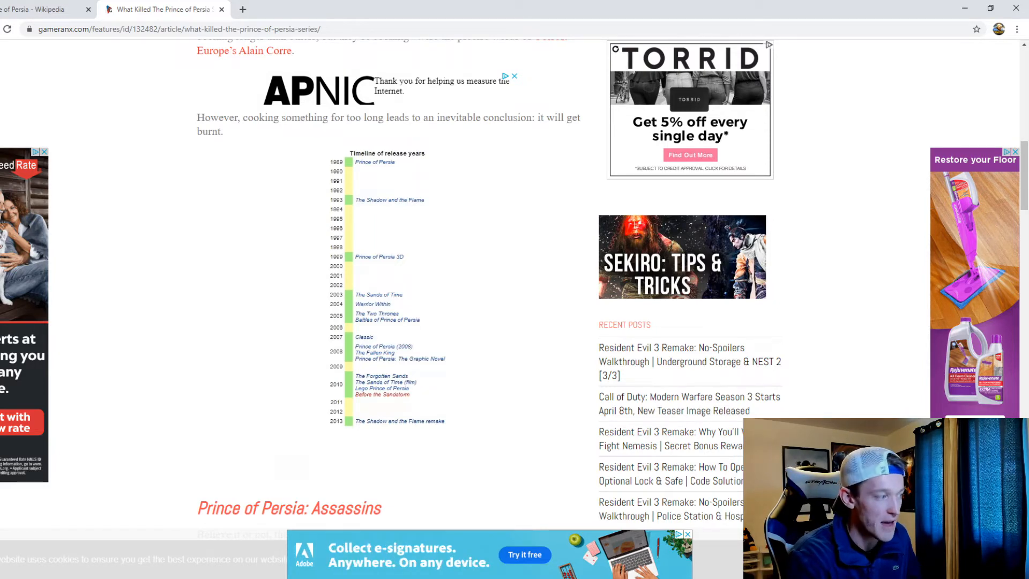
scroll("down", 3)
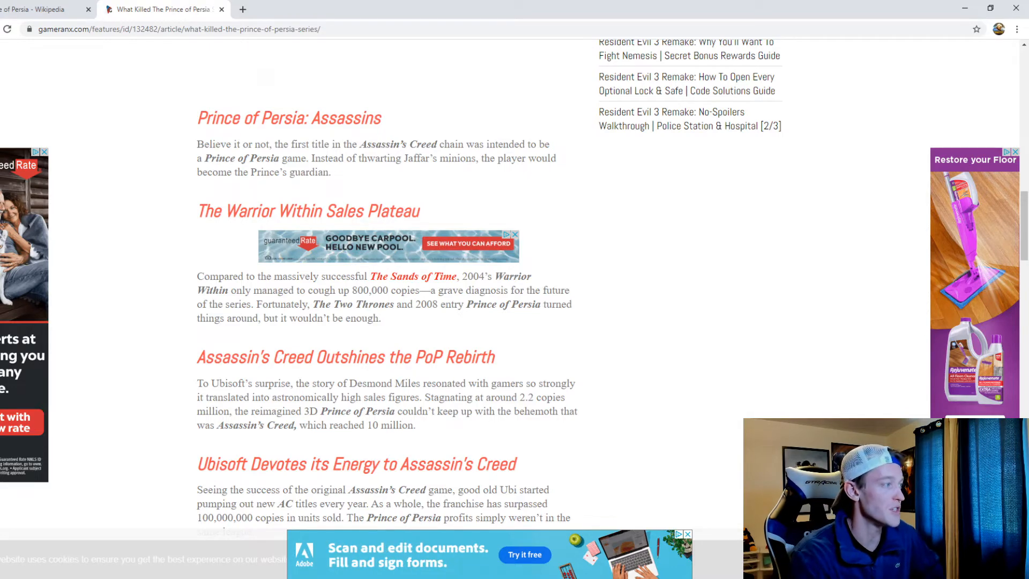
Step: Read the 'Ubisoft Devotes its Energy to Assassin's Creed' section to the question of whether the series is dead
scroll("down", 3)
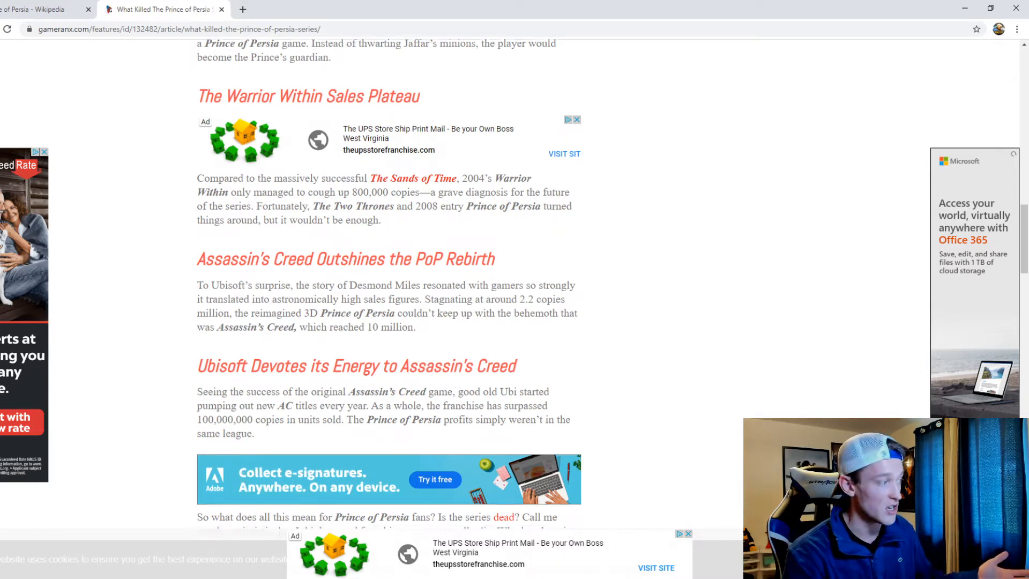
Step: Read the closing paragraph about the series' fans, the Jaffar meme image and the image sources
scroll("down", 3)
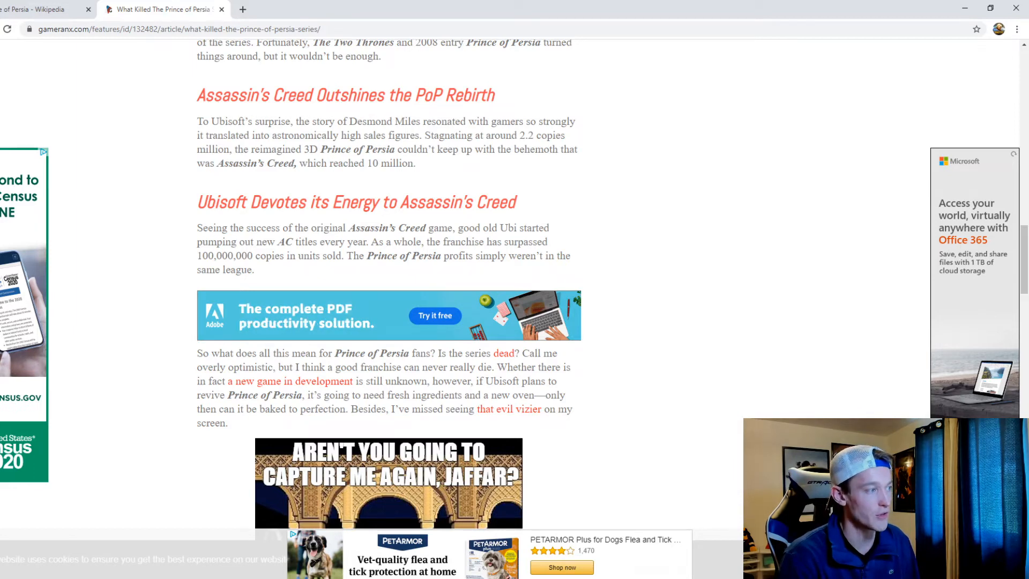
scroll("down", 3)
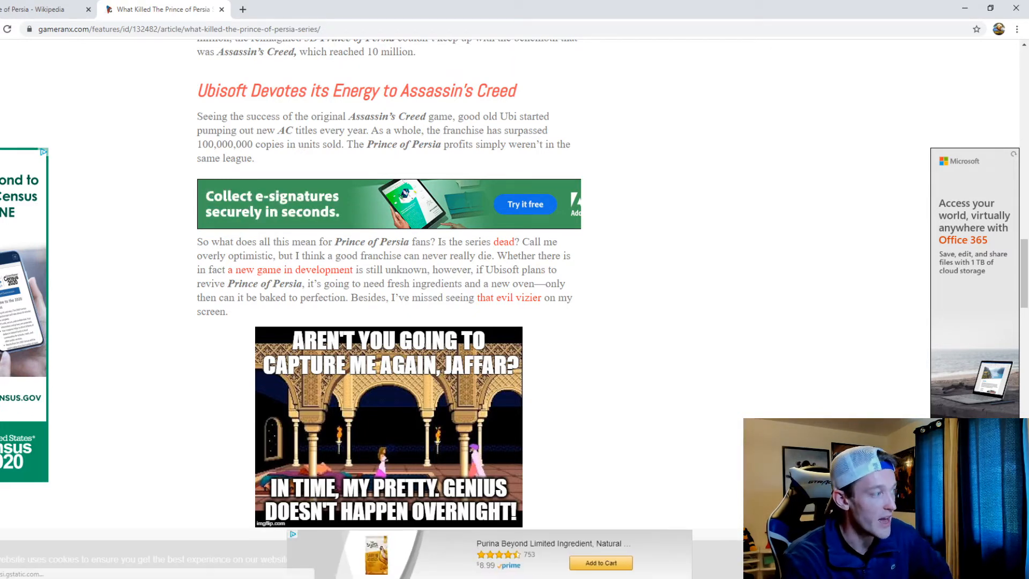
scroll("down", 3)
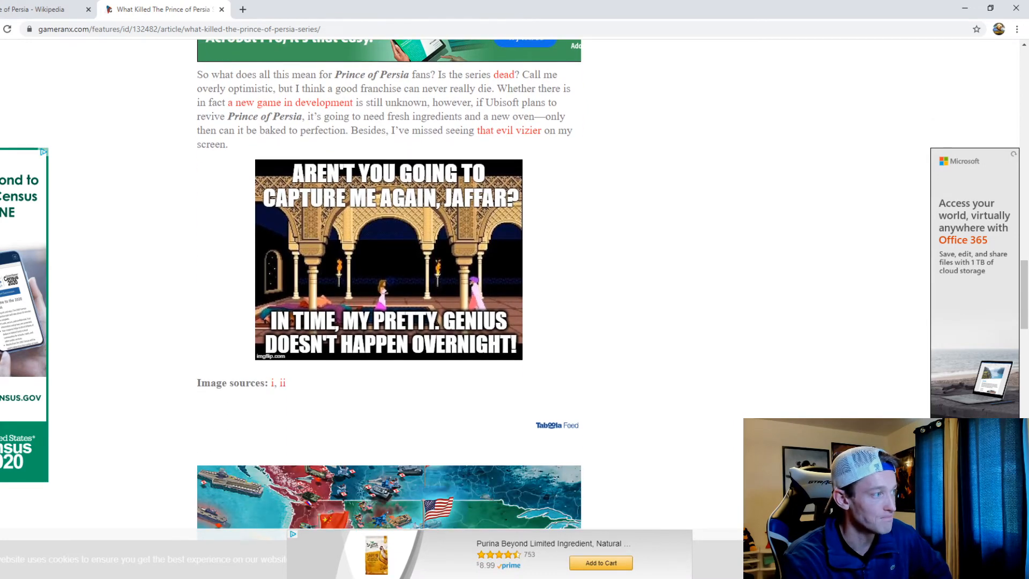